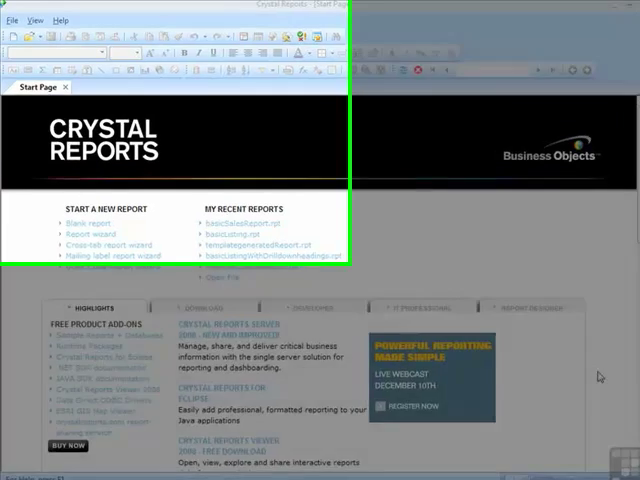
- Begin a blank report and add tblemployees and tblShares from training.mdb as its tables
left_click(20, 20)
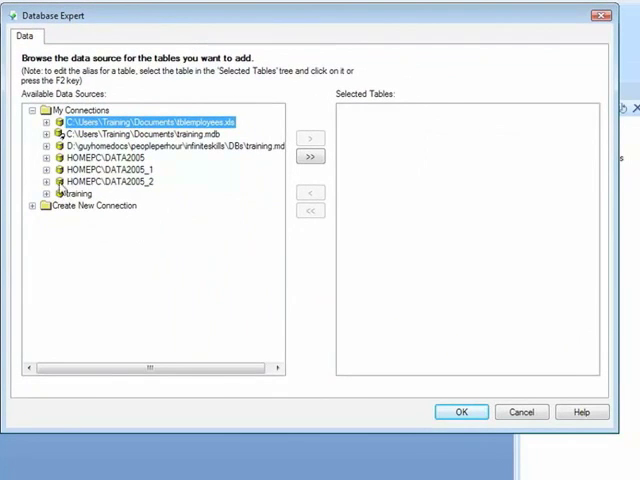
left_click(140, 132)
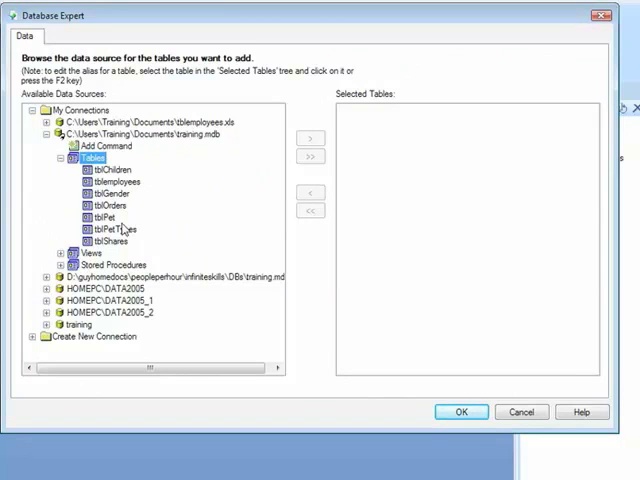
mouse_move(192, 208)
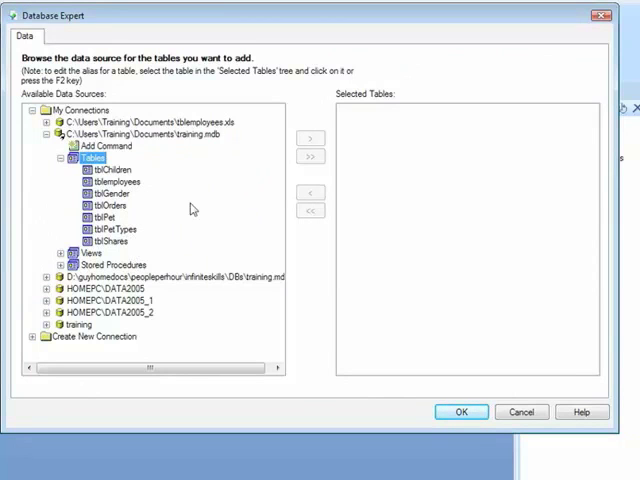
left_click(112, 192)
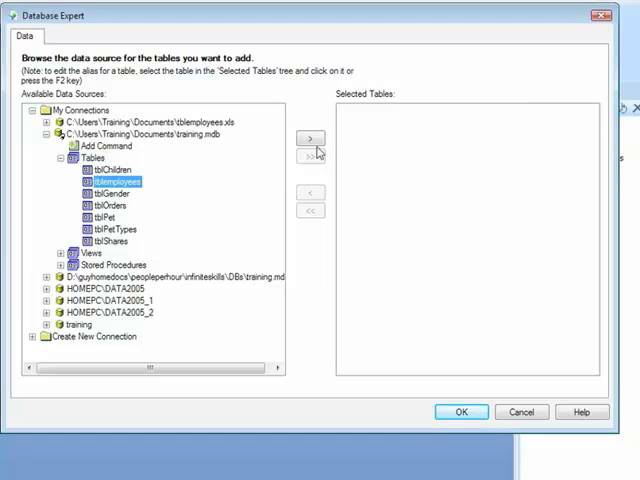
left_click(312, 138)
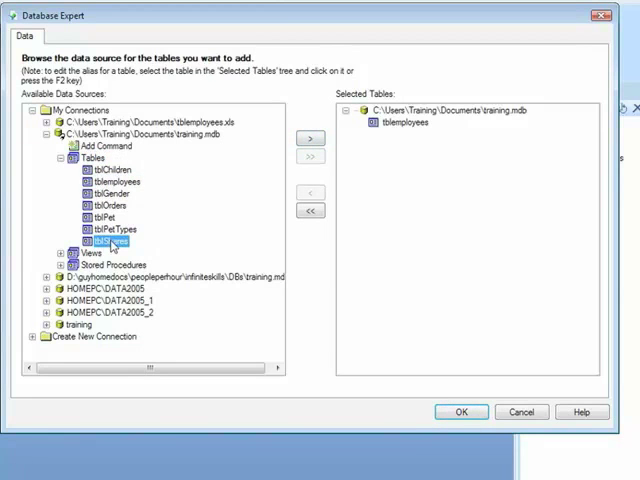
left_click(312, 136)
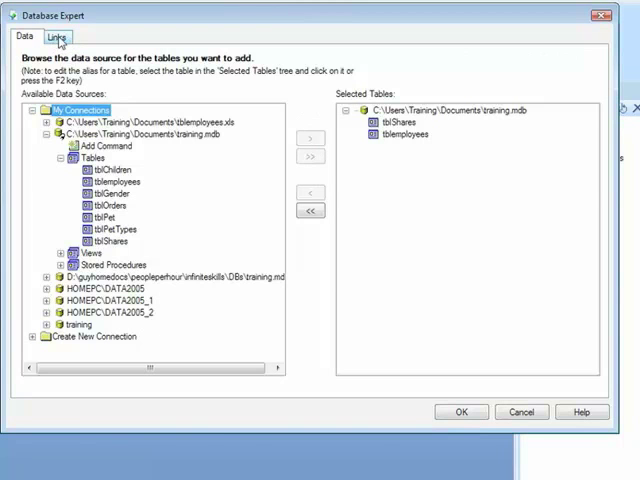
- On the Links step, place tblShares beside tblemployees and enlarge both boxes to show every field
left_click(56, 36)
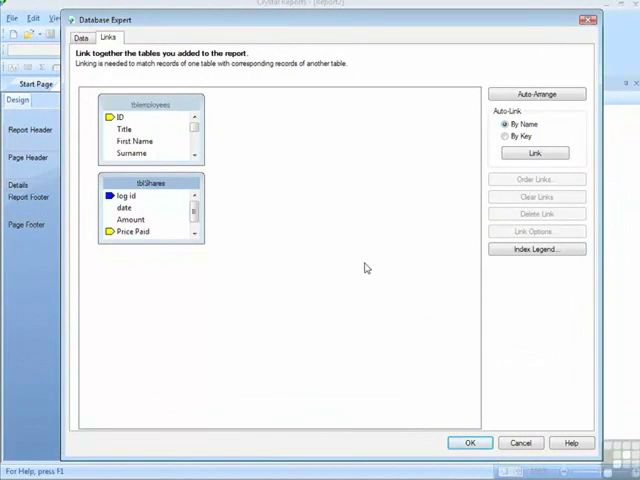
mouse_move(348, 256)
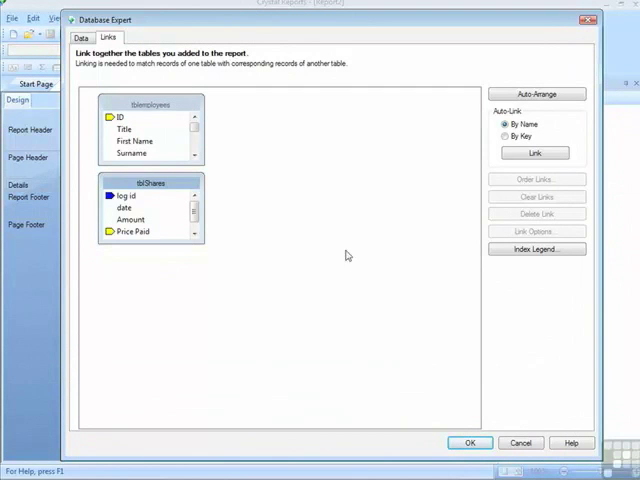
left_click_drag(150, 180, 292, 168)
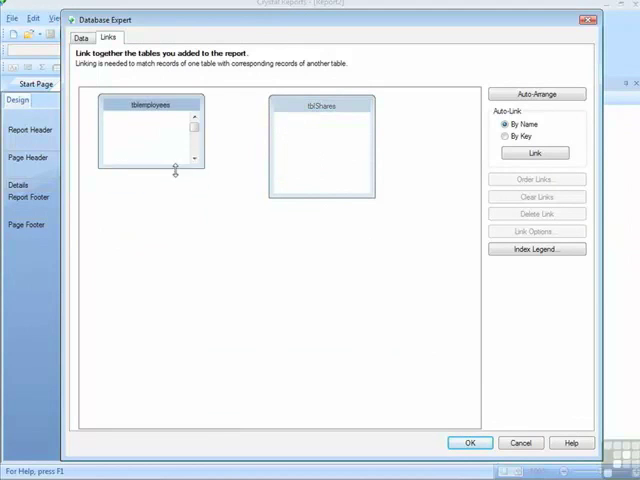
left_click_drag(174, 168, 172, 376)
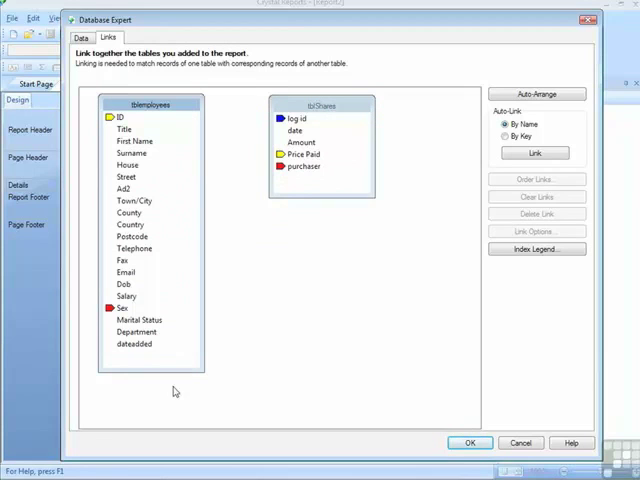
mouse_move(176, 384)
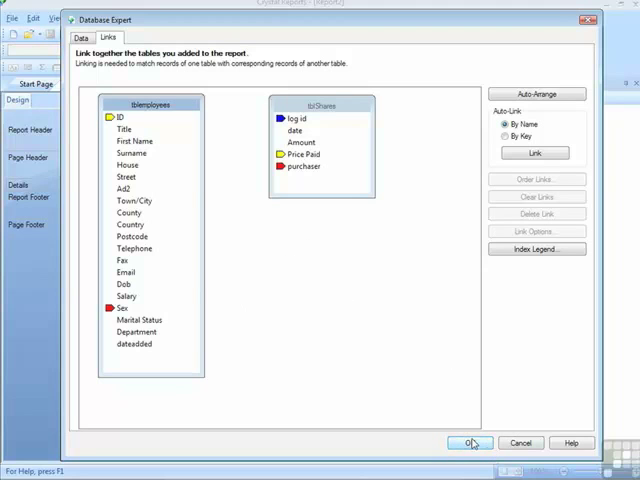
- Accept the unlinked tables into the report and dismiss the multiple starting points warning
left_click(468, 442)
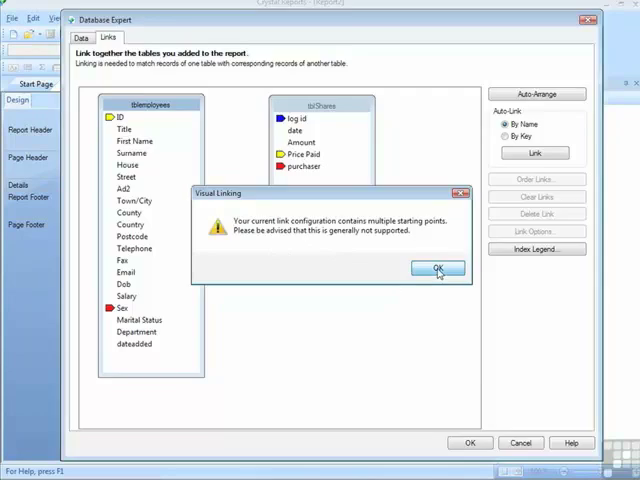
left_click(436, 268)
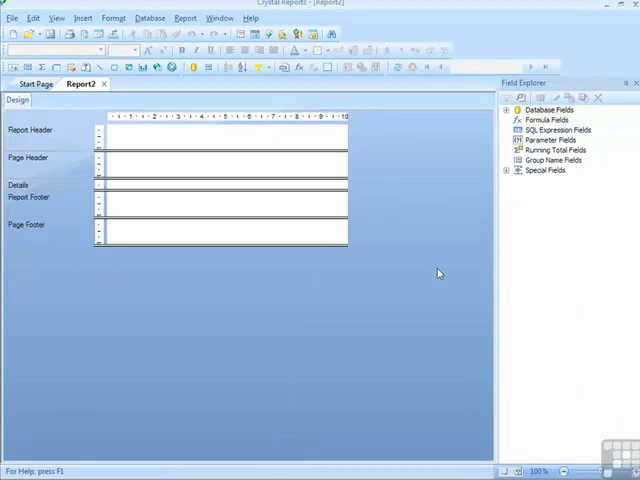
mouse_move(442, 280)
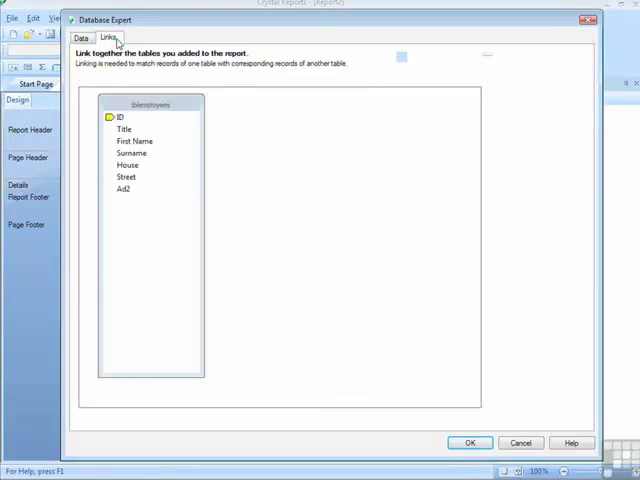
- Attempt an automatic By Key link between the tables, which finds no relationship, then realign tblShares
left_click(98, 38)
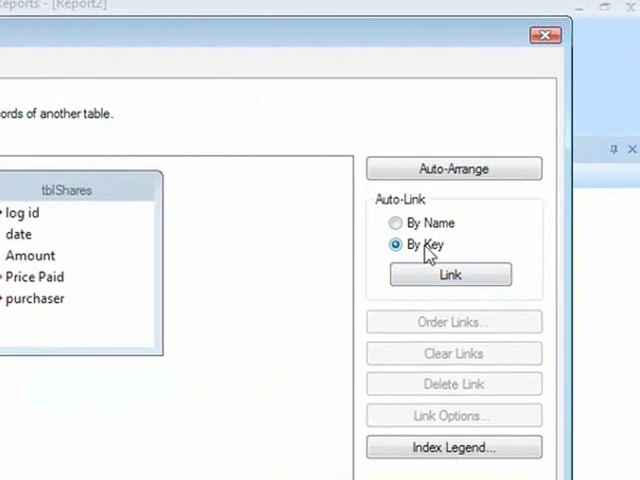
left_click(396, 224)
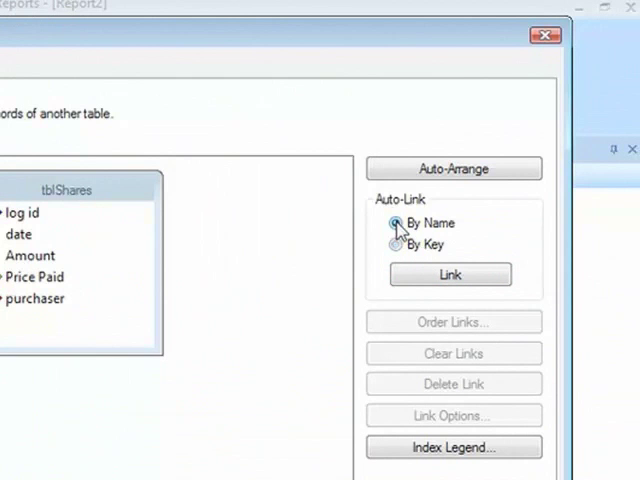
left_click(396, 224)
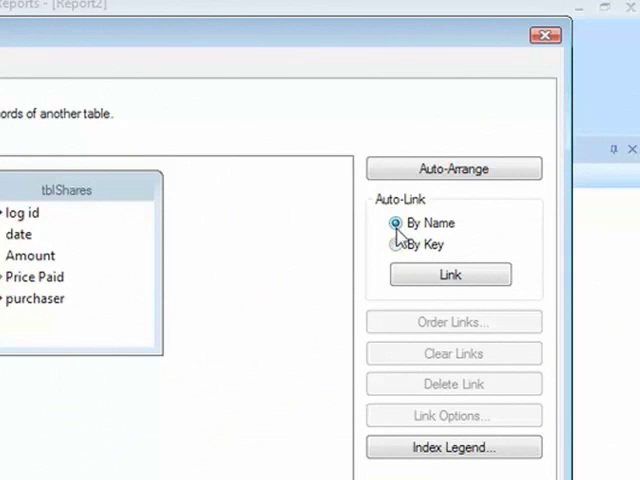
mouse_move(350, 230)
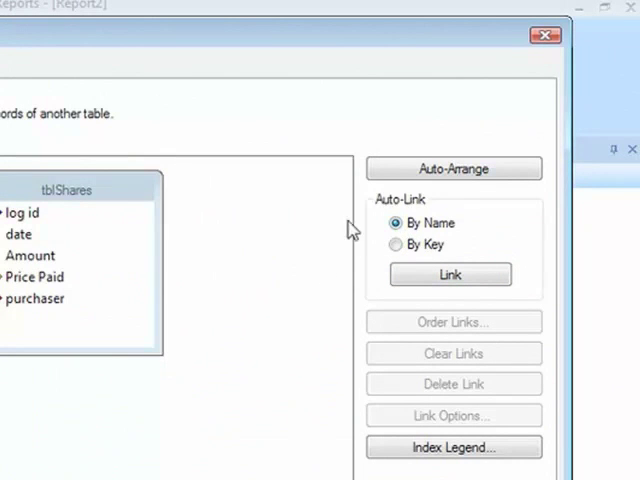
left_click(396, 244)
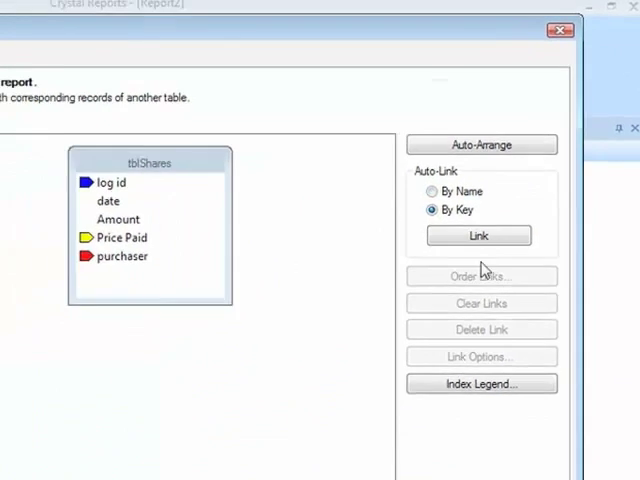
left_click(478, 236)
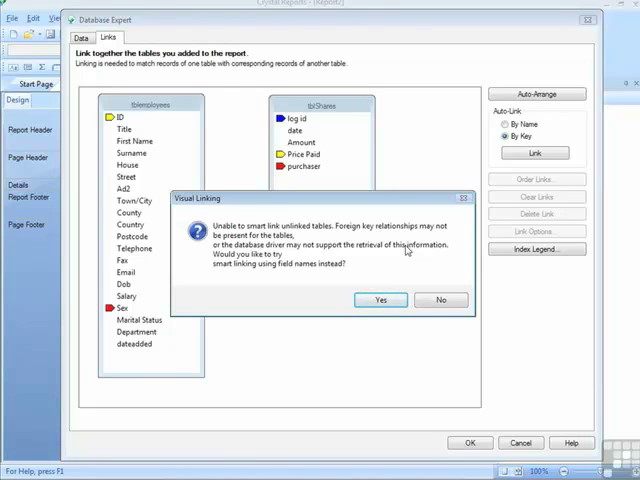
mouse_move(388, 362)
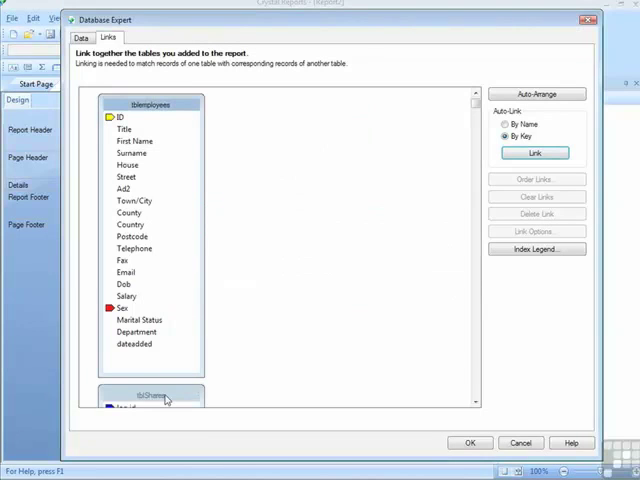
left_click_drag(150, 396, 316, 108)
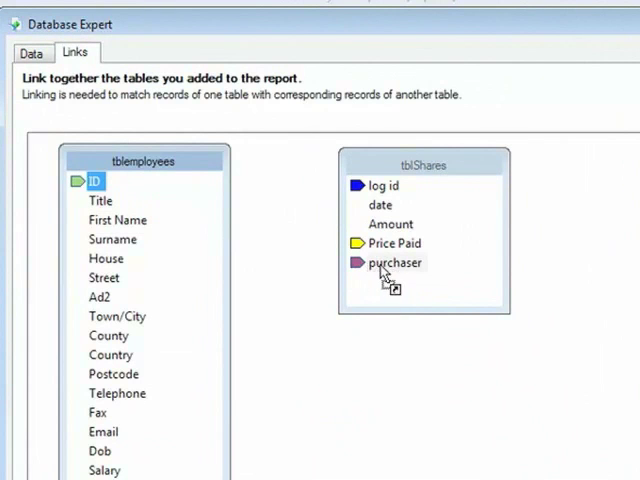
- Link tblemployees ID to tblShares purchaser and confirm to return to the report design
left_click_drag(96, 180, 392, 262)
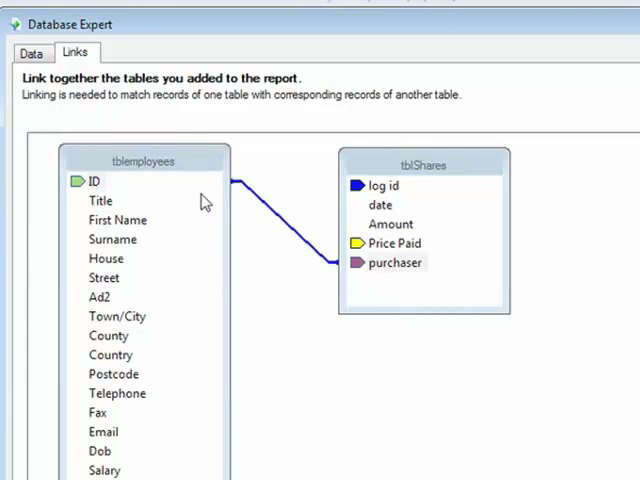
mouse_move(352, 288)
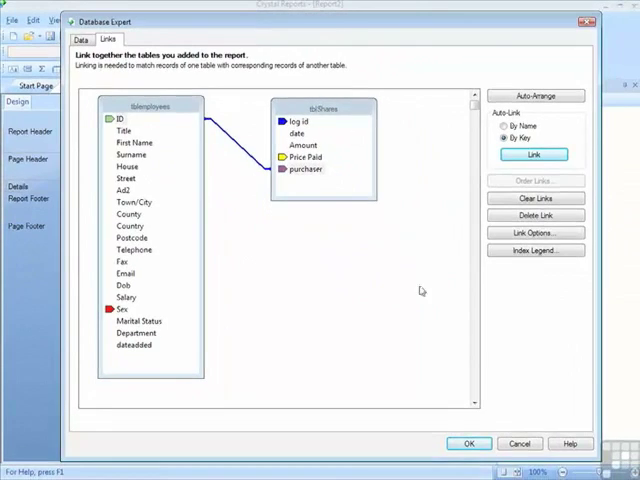
left_click(468, 444)
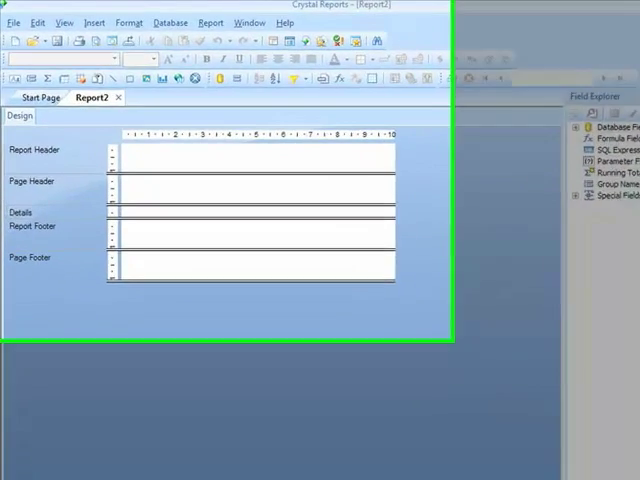
- Set the page setup to A4 portrait with No Printer
left_click(14, 24)
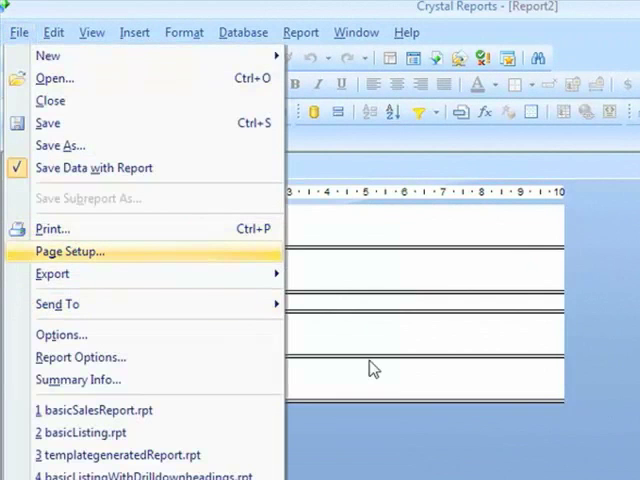
left_click(68, 252)
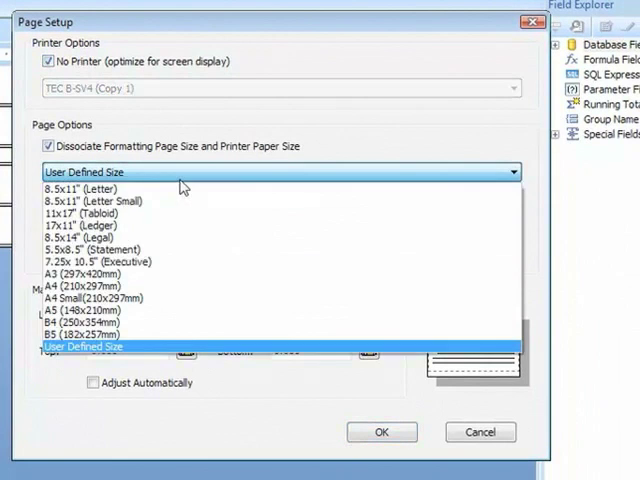
left_click(110, 292)
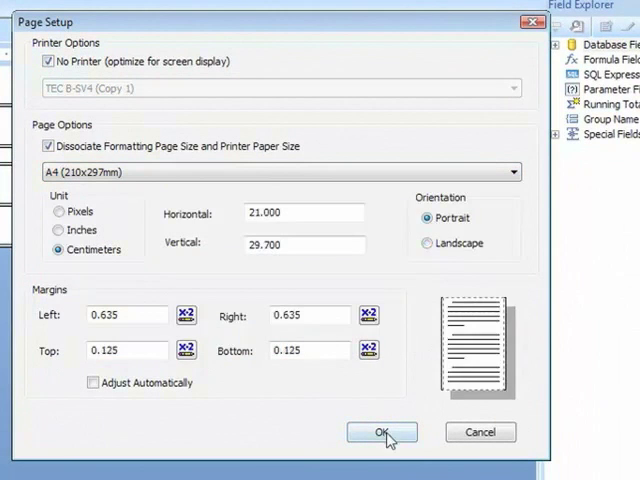
left_click(382, 432)
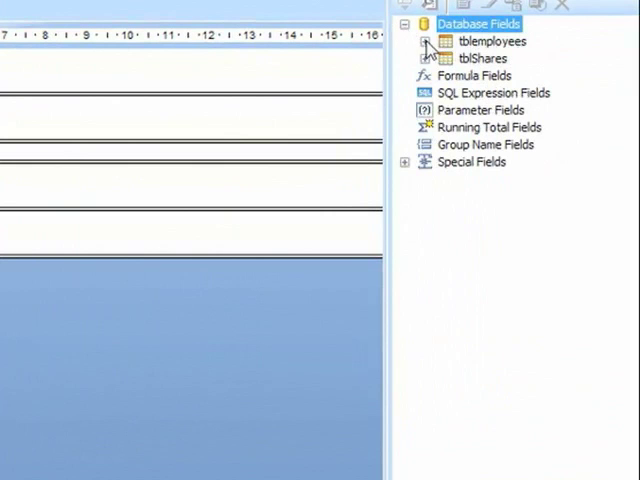
- Expand tblemployees and tblShares in Field Explorer to show all their fields
left_click(410, 40)
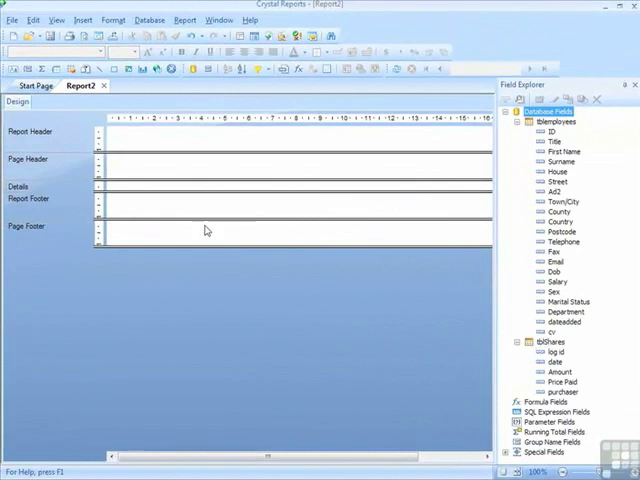
mouse_move(204, 68)
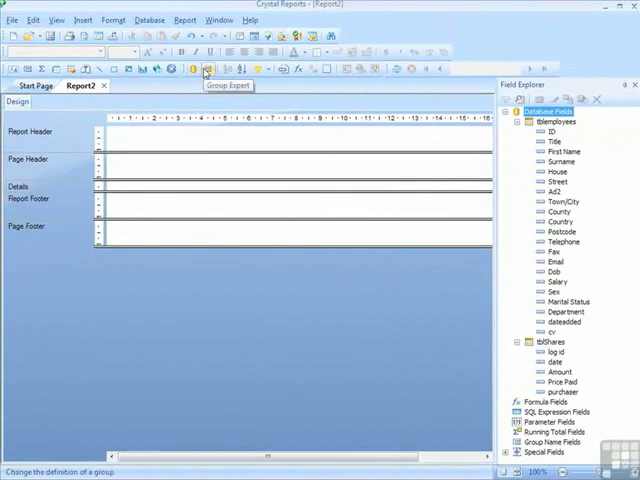
- Group the report by tblemployees.ID in ascending order via Group Expert
left_click(204, 68)
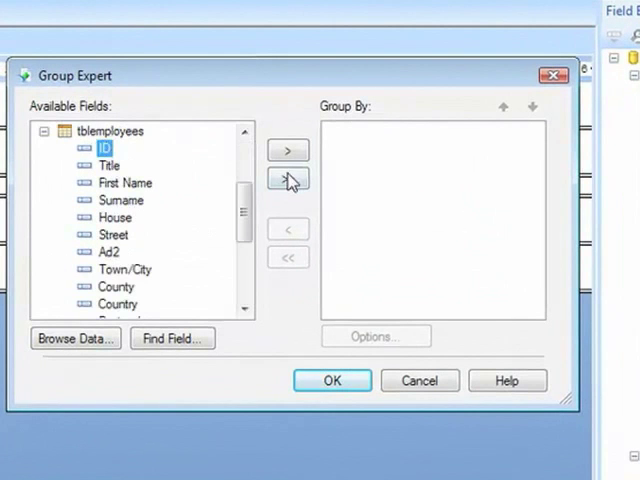
left_click(288, 150)
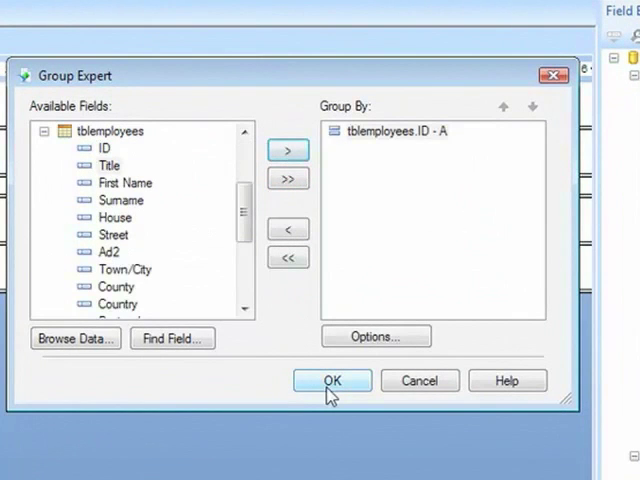
left_click(332, 380)
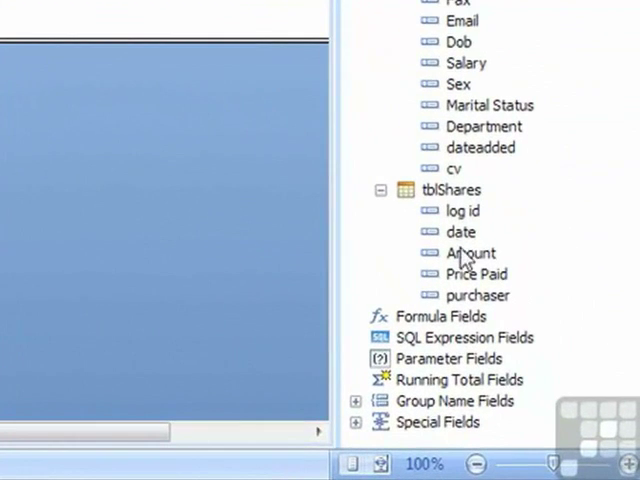
- Place tblShares date, Amount and Price Paid in the Details section and preview the grouped report
left_click(460, 232)
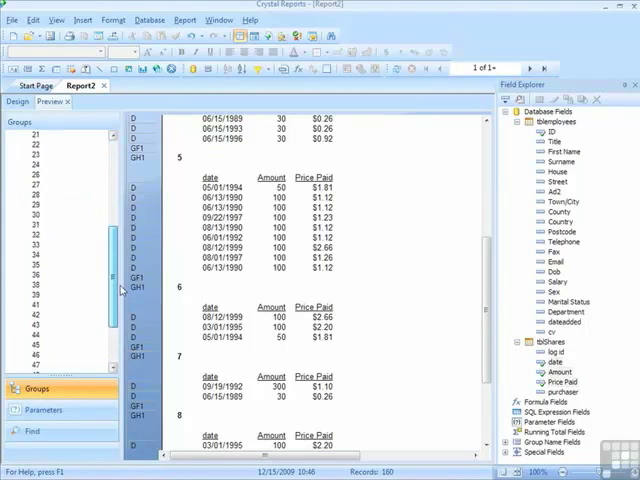
scroll("down", 3)
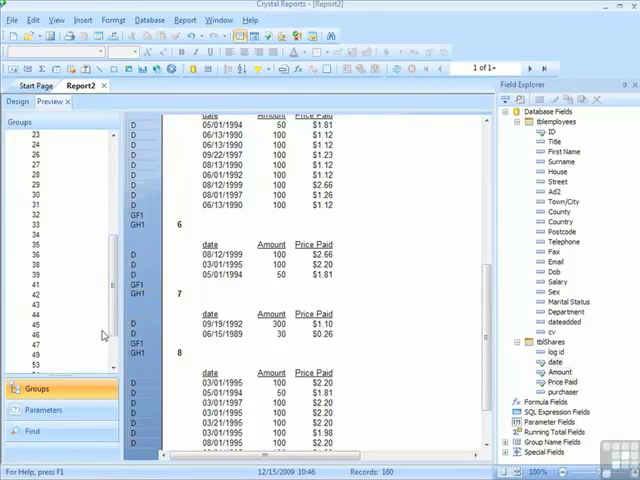
scroll("down", 3)
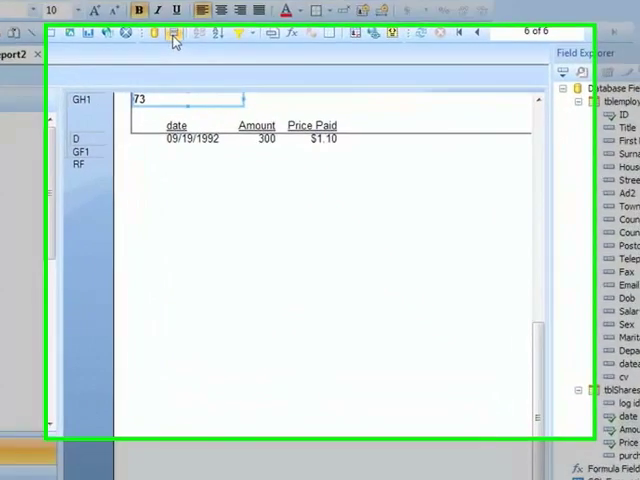
- In the ID group's options, enable Customize Group Name Field using a formula as the group name
left_click(172, 32)
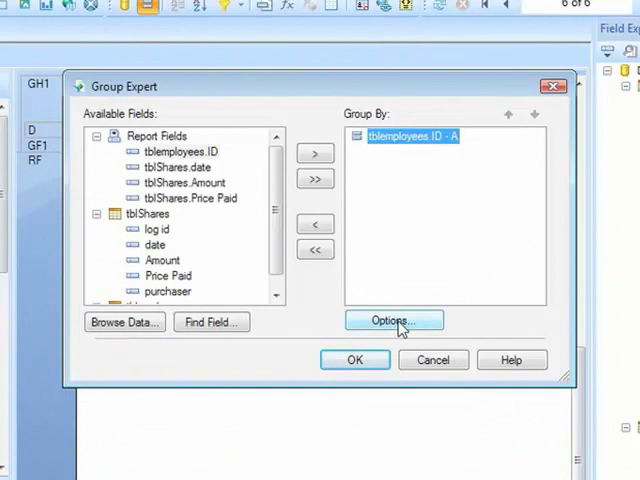
left_click(392, 320)
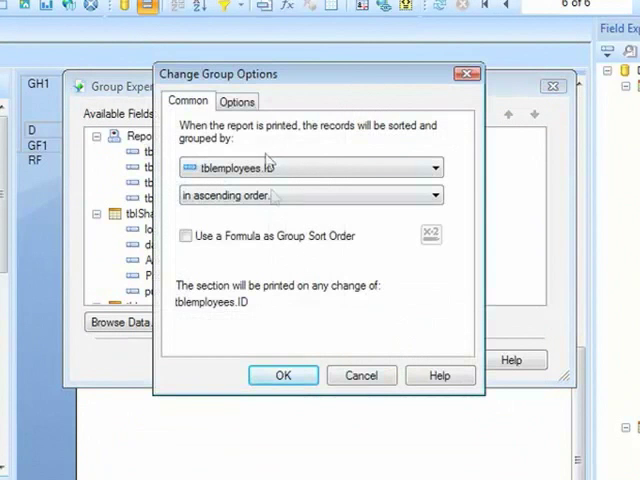
left_click(236, 100)
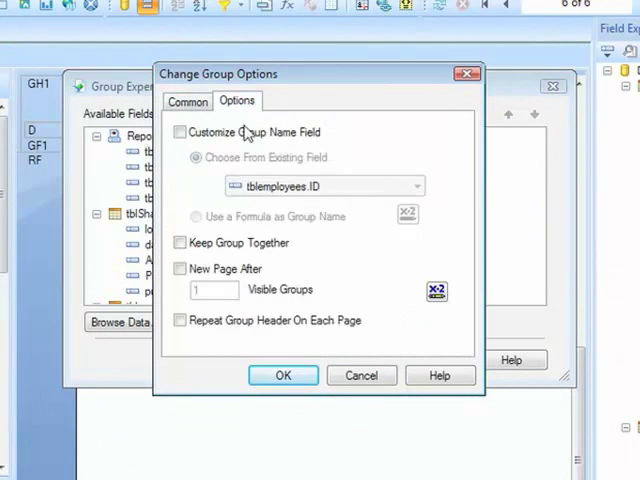
left_click(180, 132)
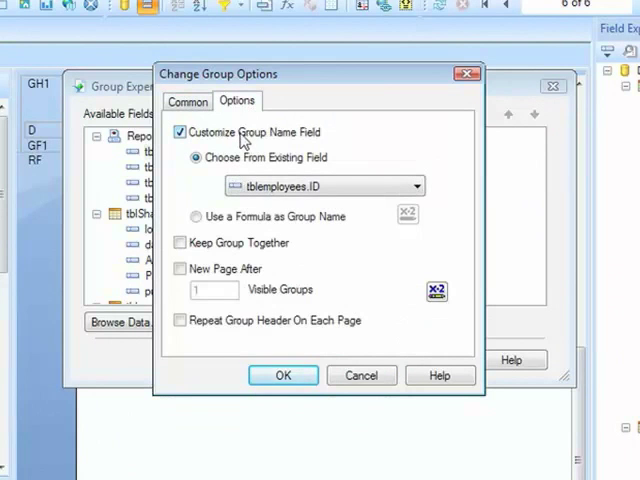
left_click(196, 216)
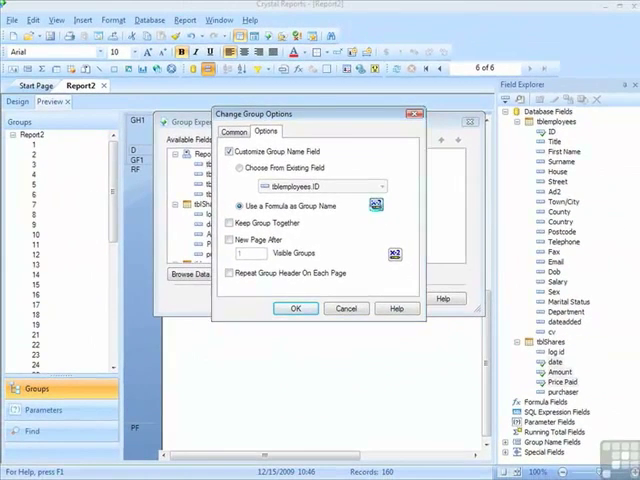
- Build the group name formula as Surname & " " & First Name in the formula editor
left_click(376, 204)
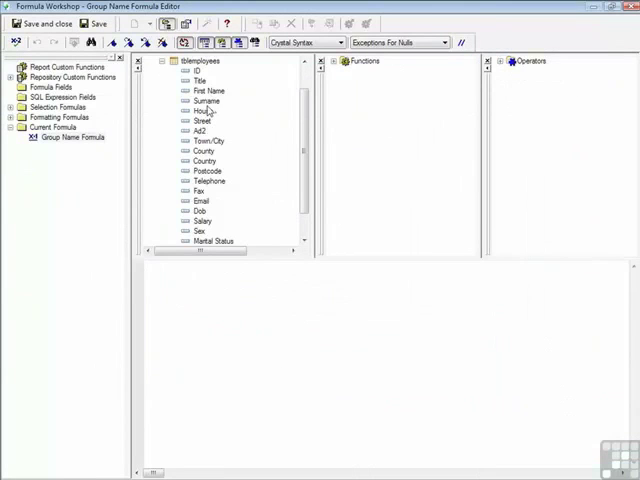
double_click(204, 100)
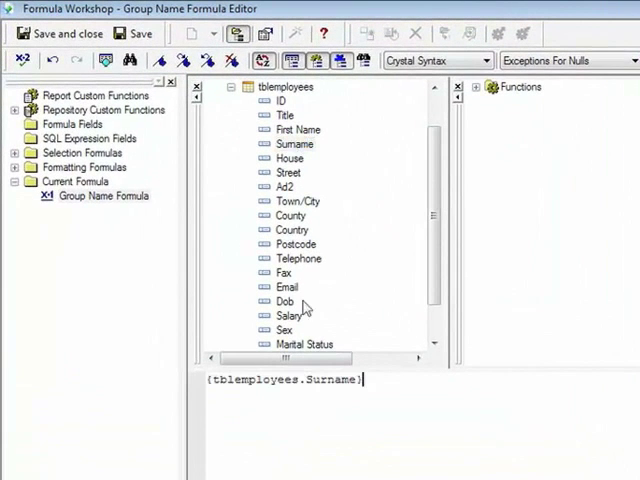
type("& \" \"")
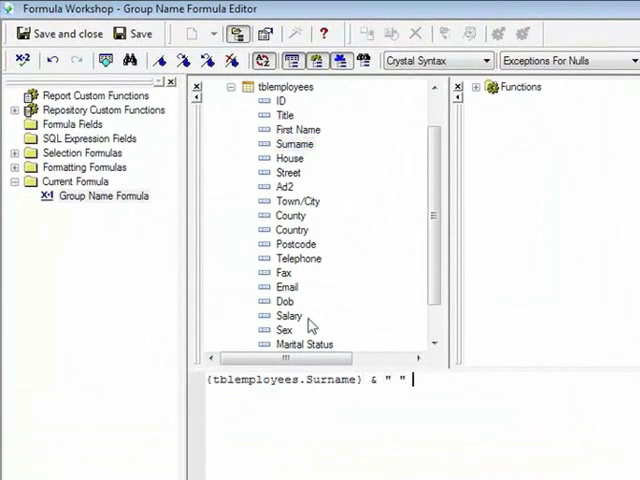
type("&")
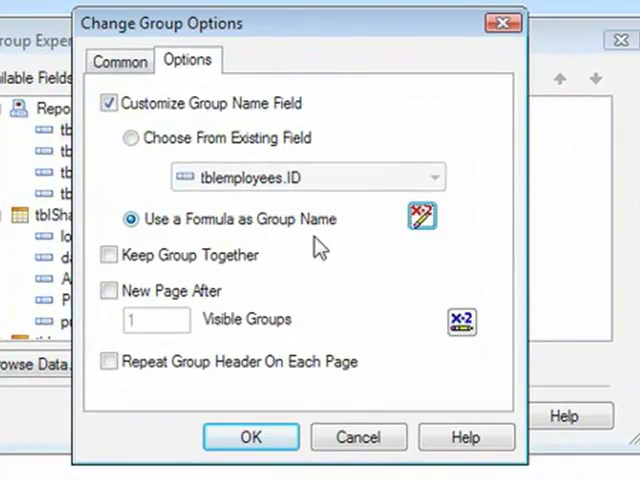
mouse_move(418, 208)
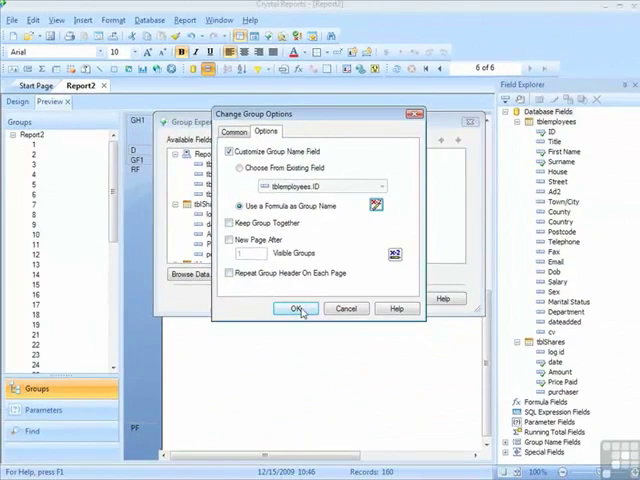
- Confirm the Change Group Options and Group Expert so the formula group name takes effect
left_click(290, 308)
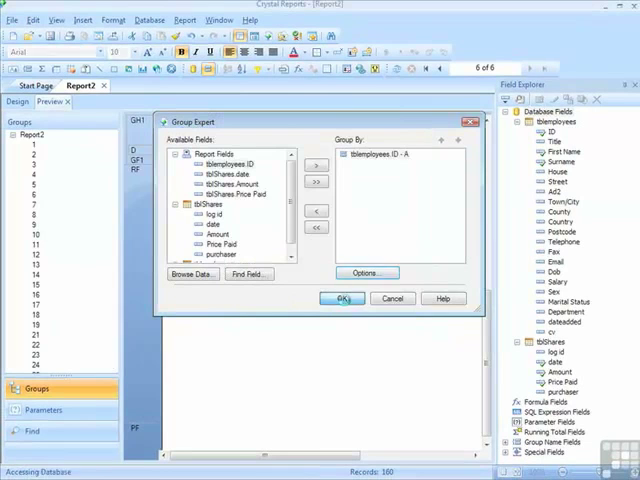
left_click(344, 298)
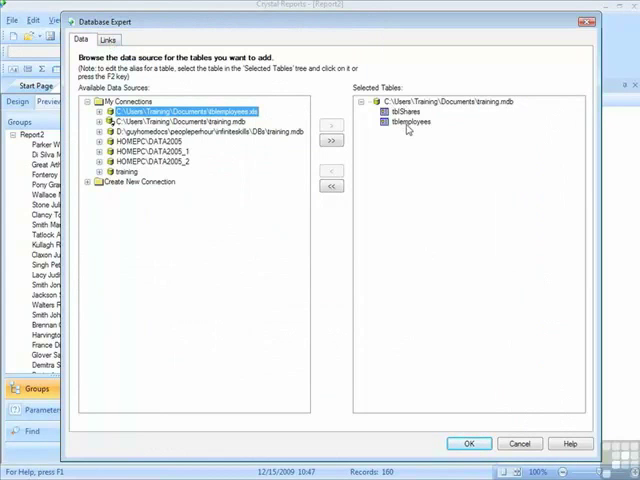
- Link tblemployees.ID to tblShares.purchaser in Database Expert and refresh to show names like Smith Joe
left_click(104, 40)
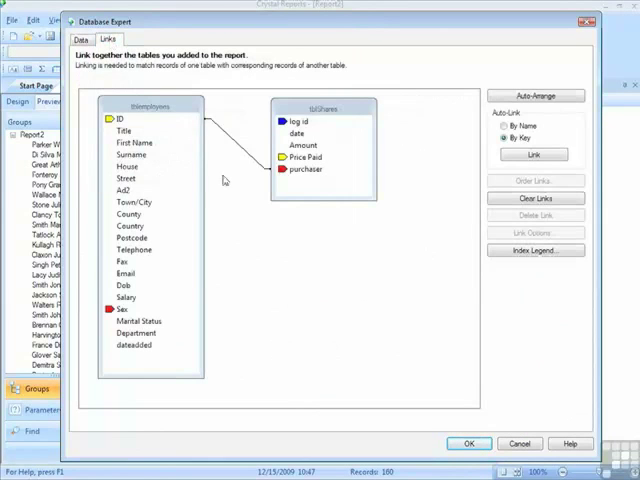
mouse_move(268, 234)
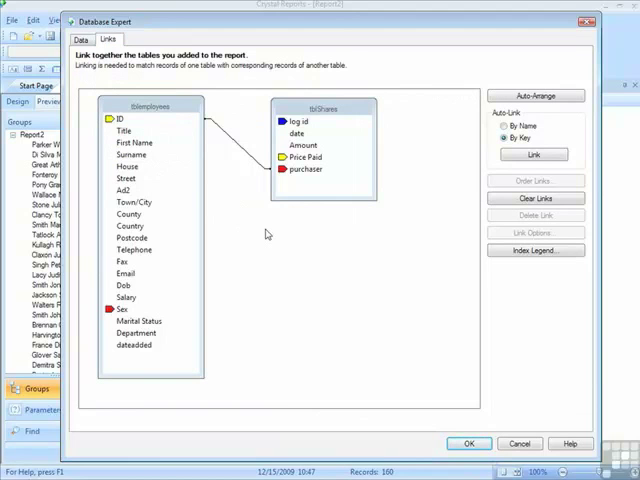
left_click(468, 444)
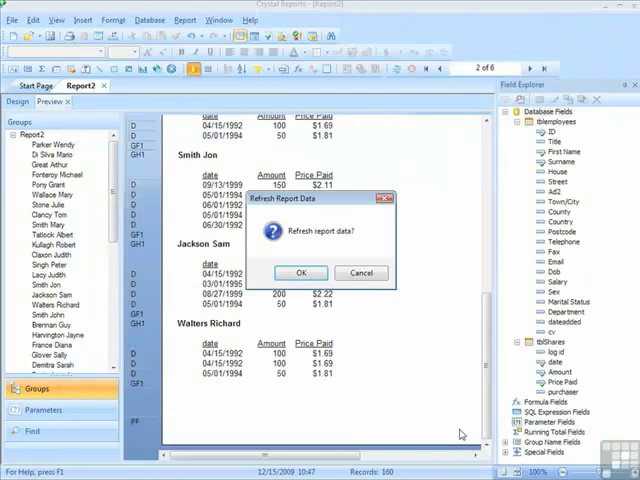
left_click(300, 272)
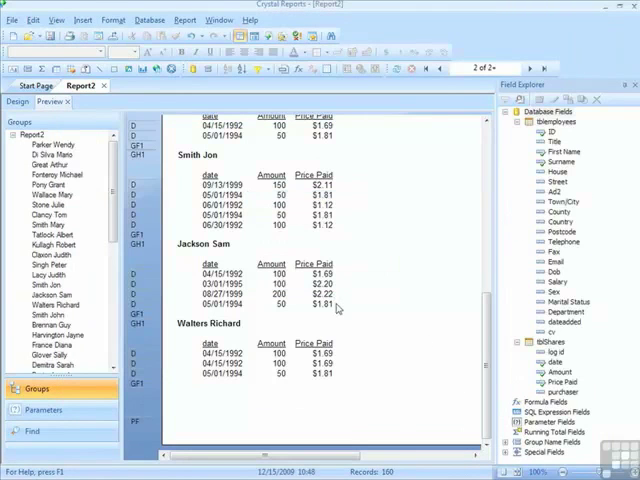
scroll("down", 3)
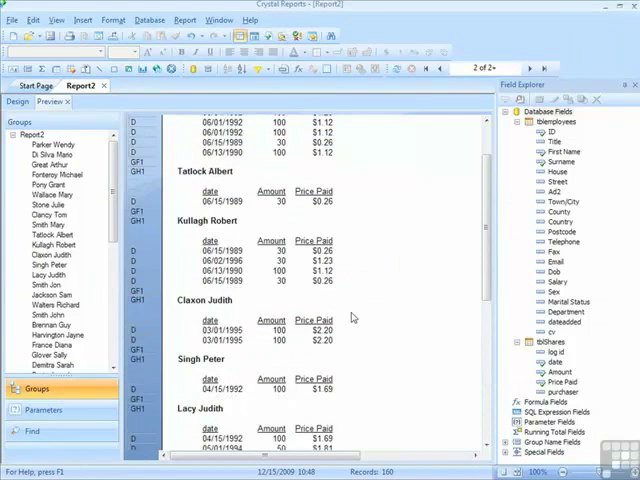